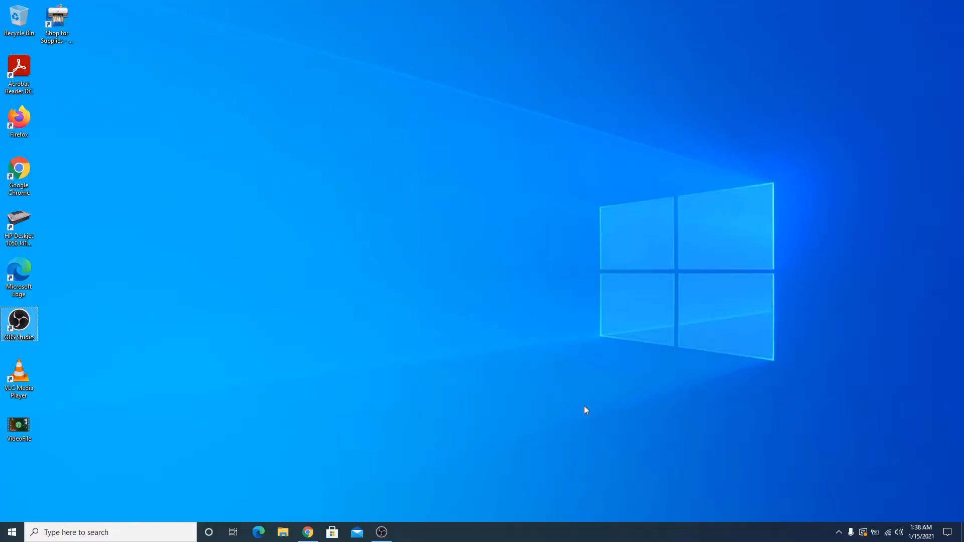
mouse_move(587, 406)
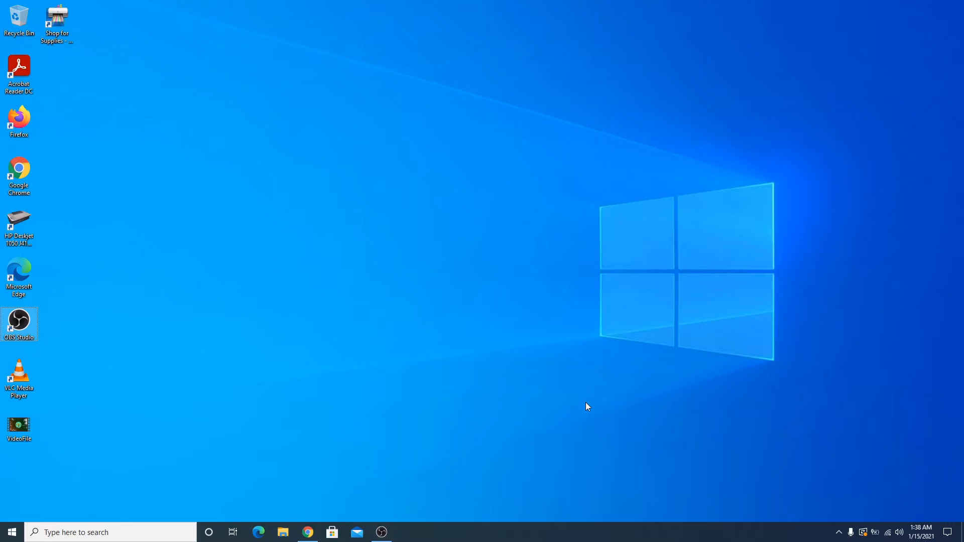
mouse_move(319, 521)
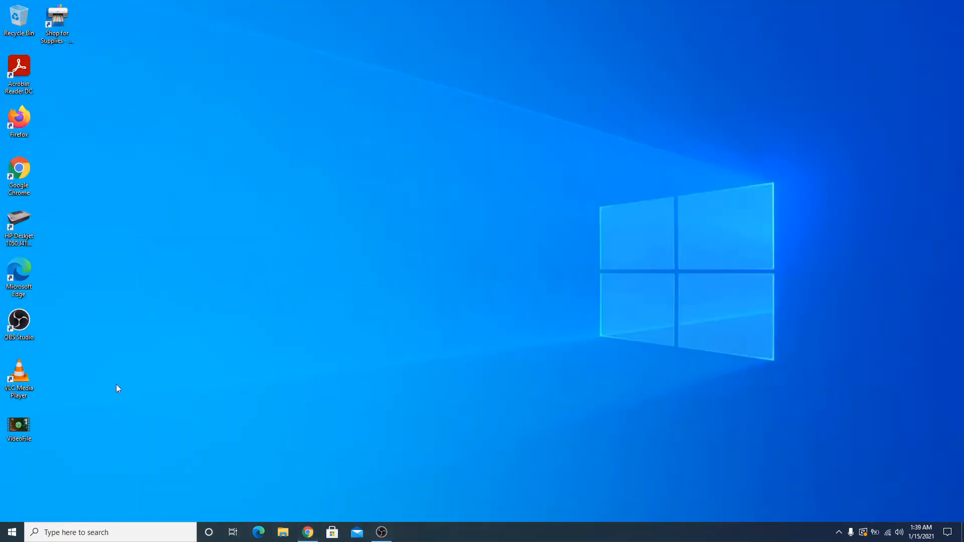
Check the VideoFile video's properties on the desktop, then open the video.
right_click(18, 427)
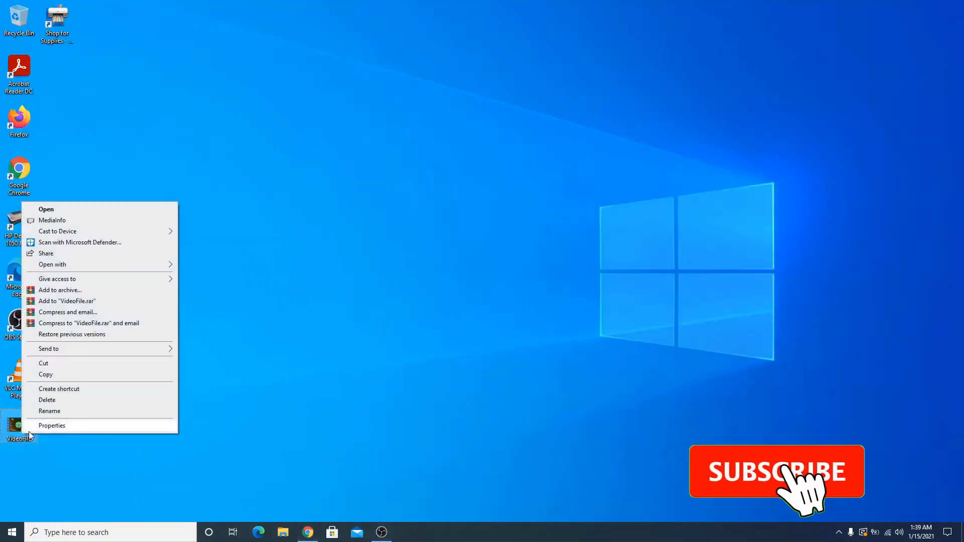
click(52, 425)
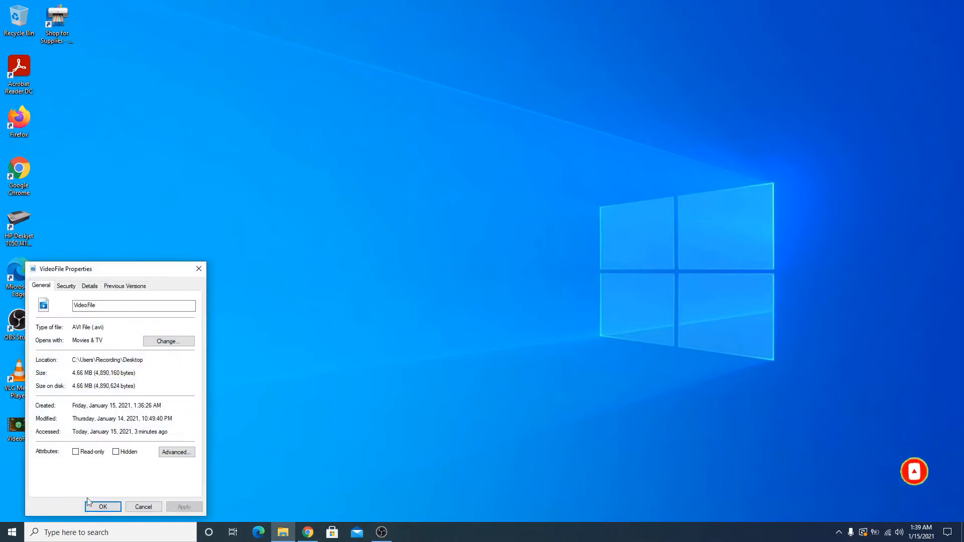
click(102, 507)
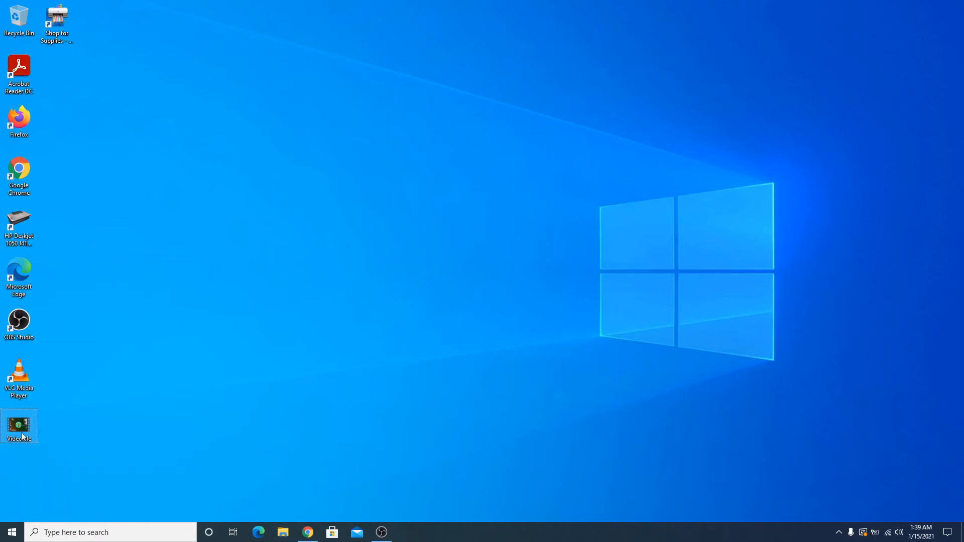
double_click(19, 425)
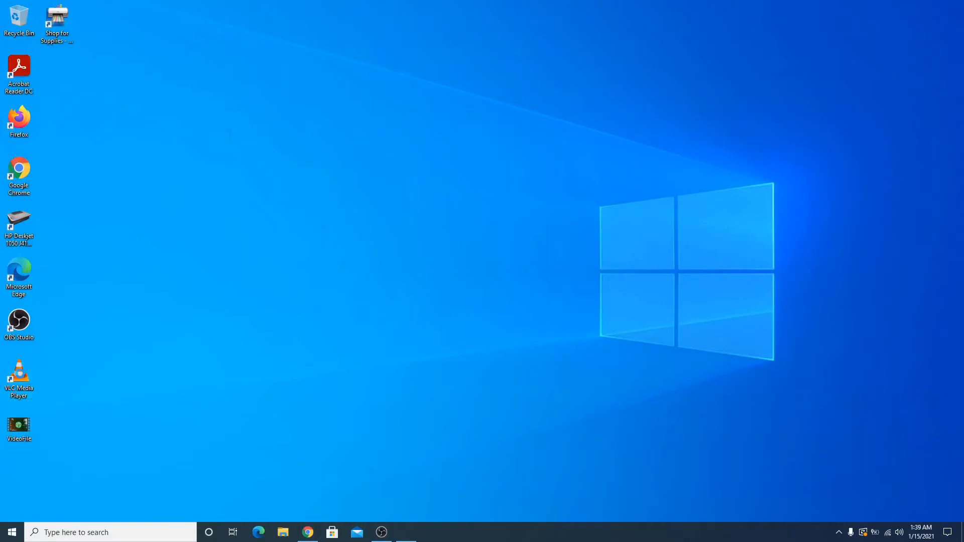
Launch VLC and add Desktop\VideoFile.avi as the file to convert in Convert / Save.
double_click(19, 375)
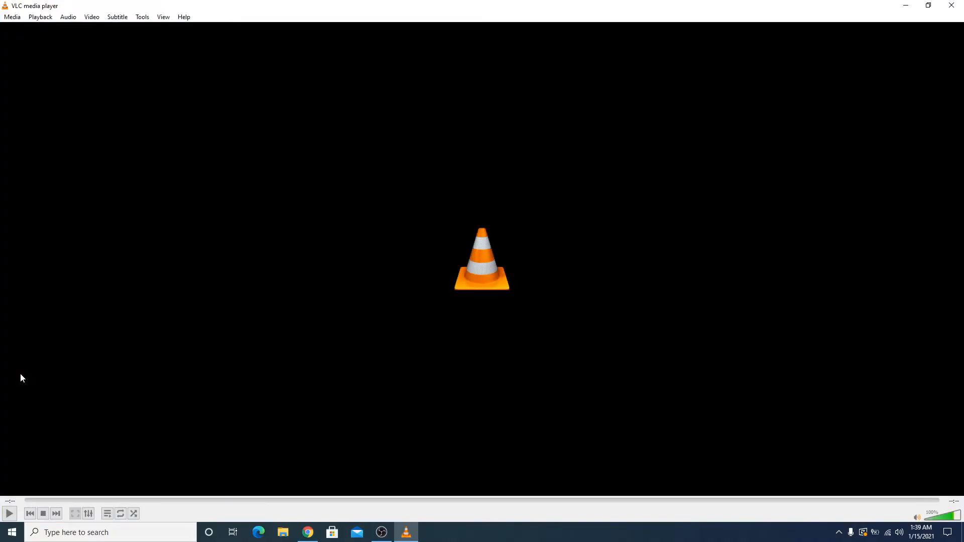
click(11, 17)
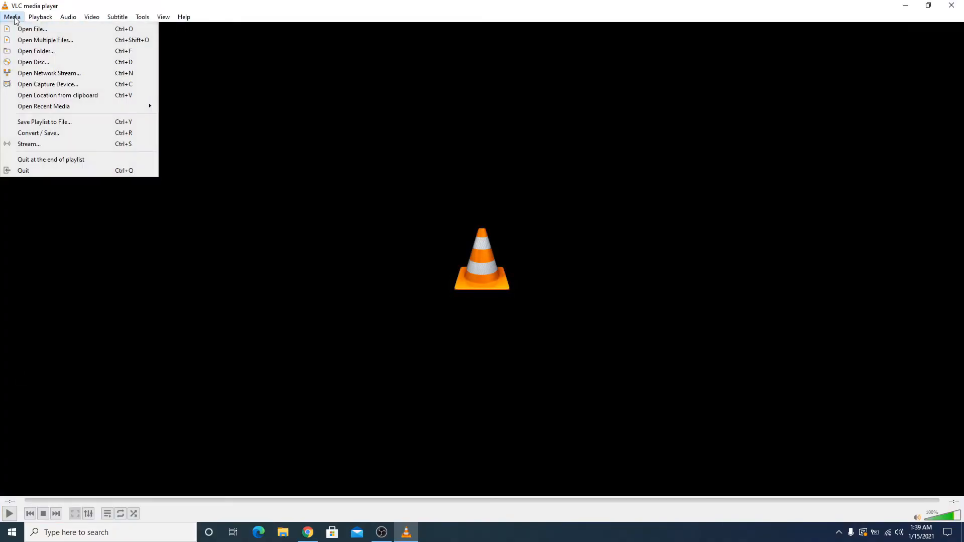
mouse_move(60, 132)
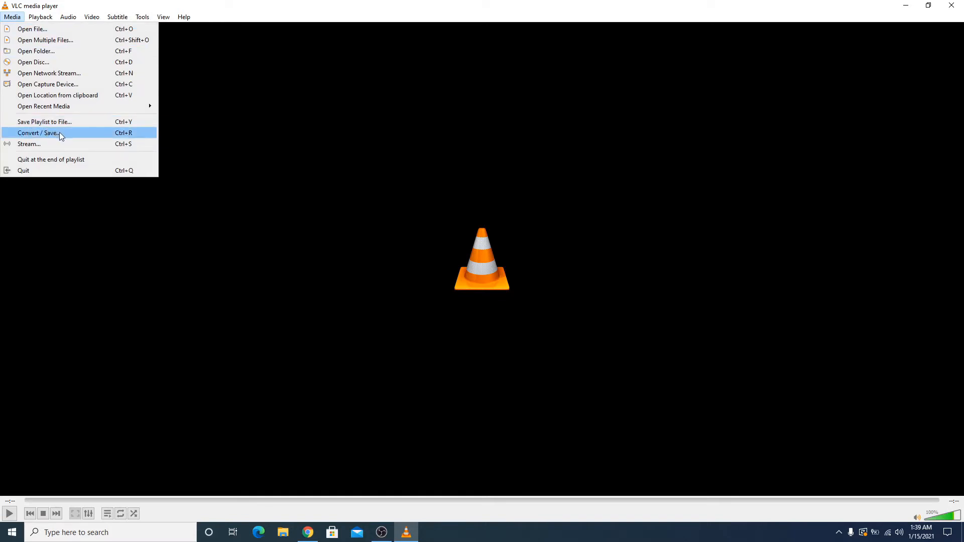
click(41, 132)
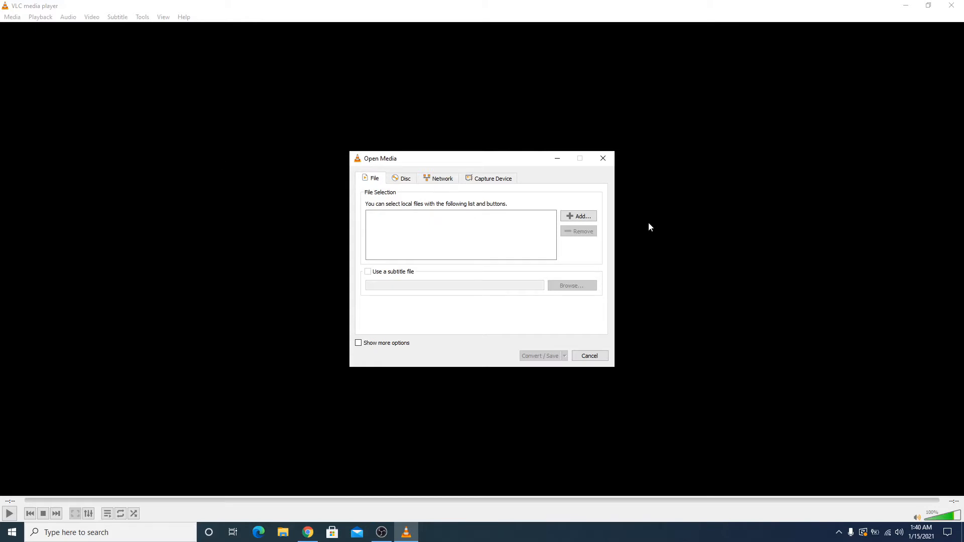
click(578, 216)
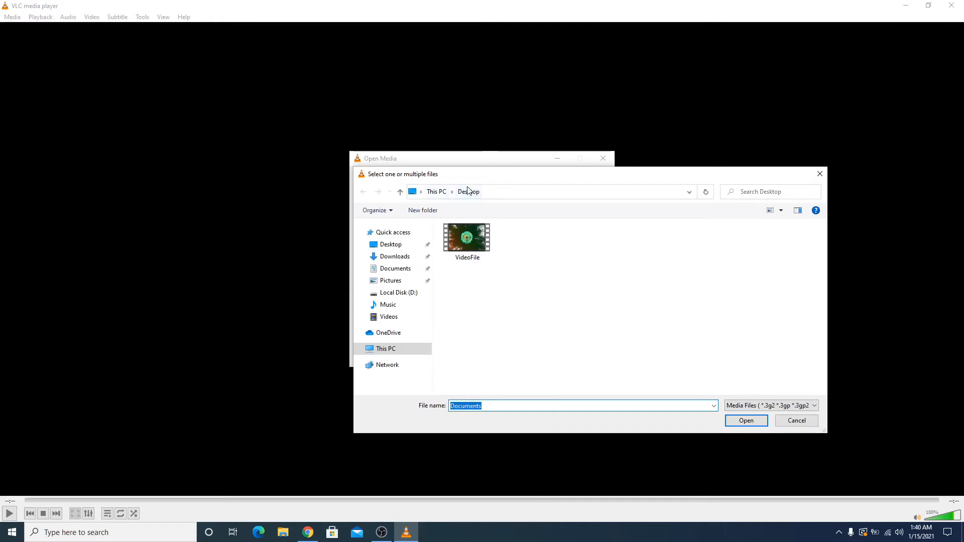
click(466, 238)
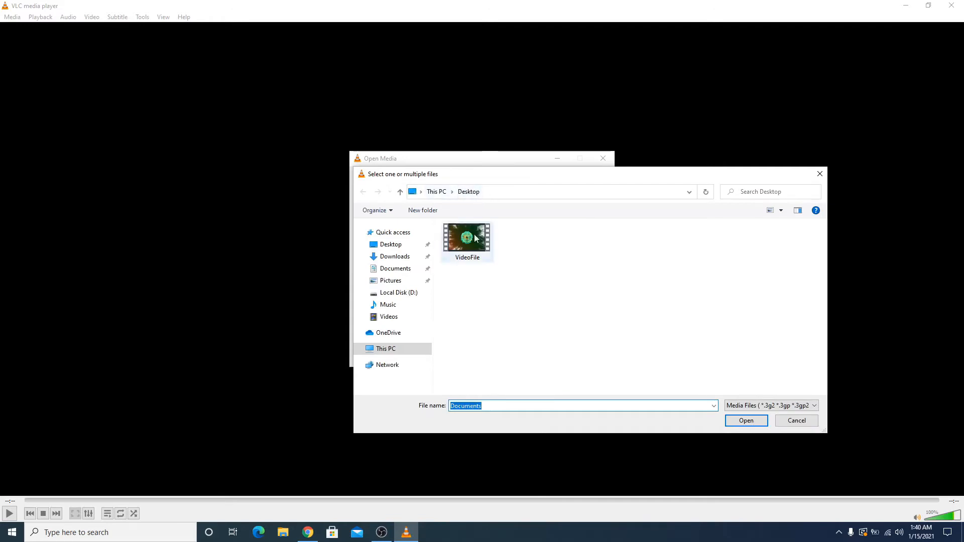
click(467, 239)
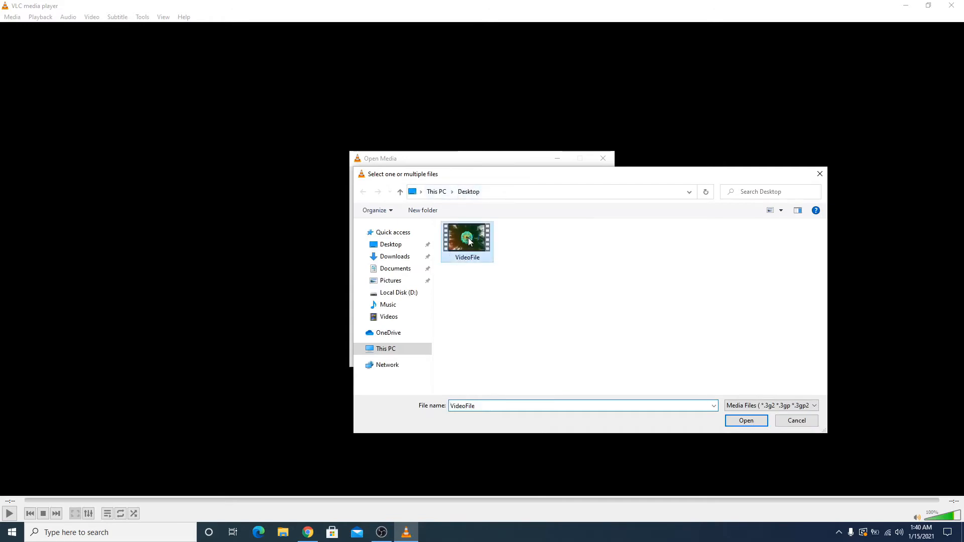
click(746, 420)
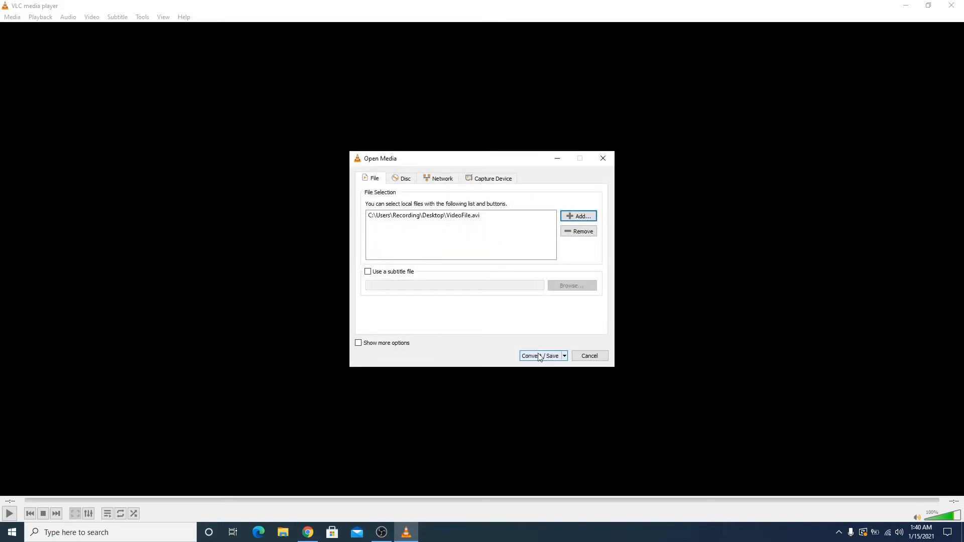
Choose the 'Video - H.264 + MP3 (MP4)' profile and keep its default settings.
click(539, 355)
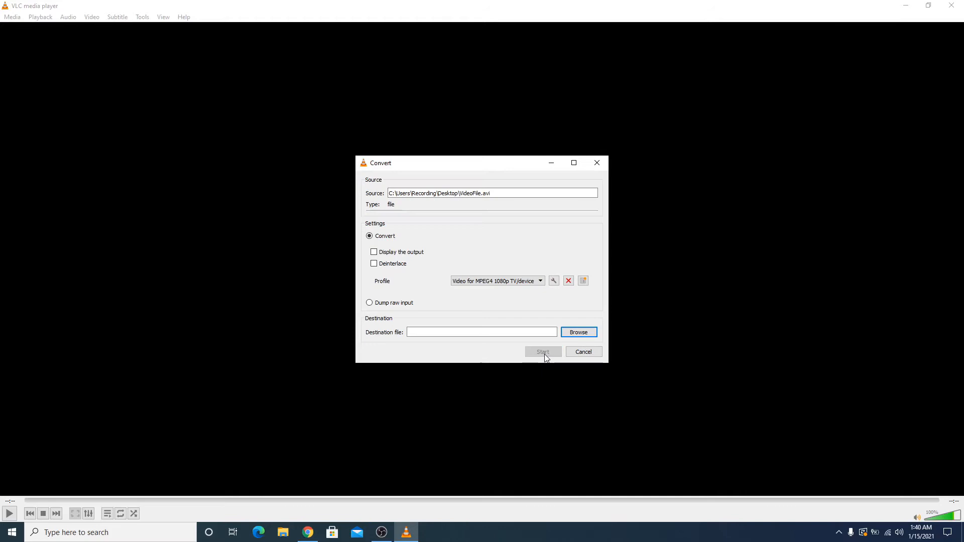
click(539, 281)
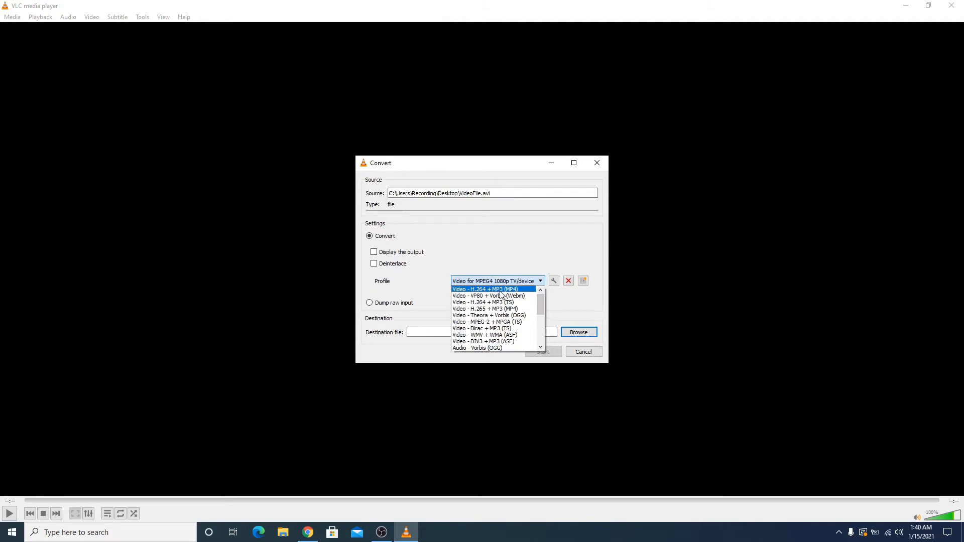
click(485, 289)
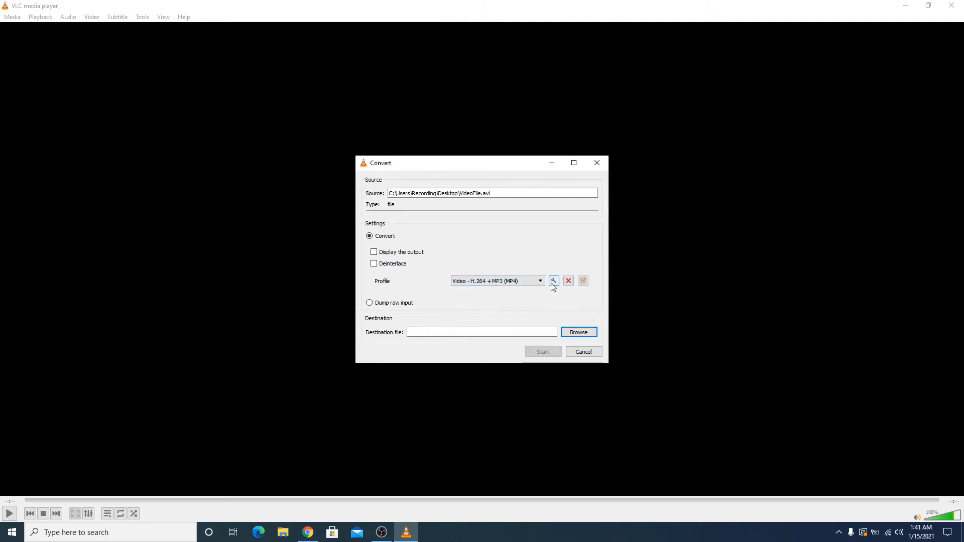
click(552, 280)
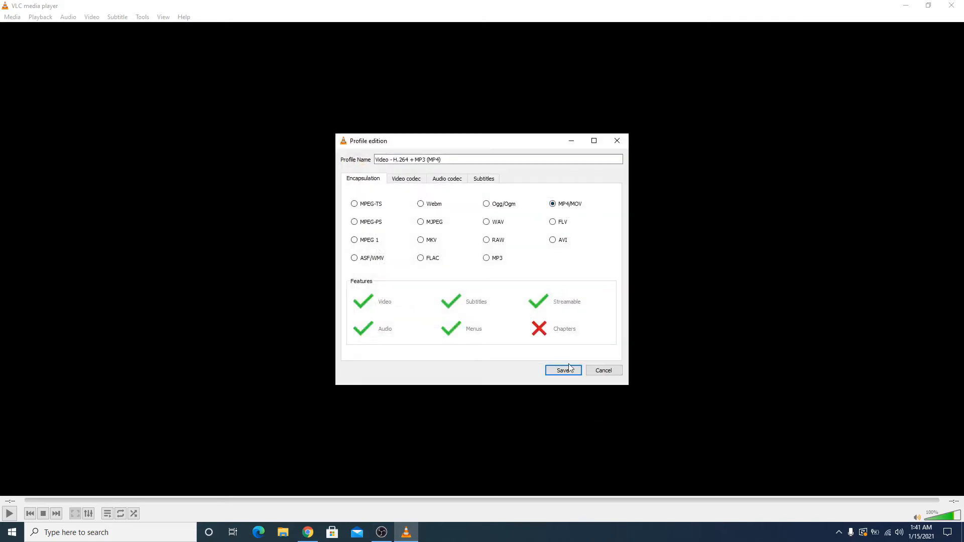
click(562, 370)
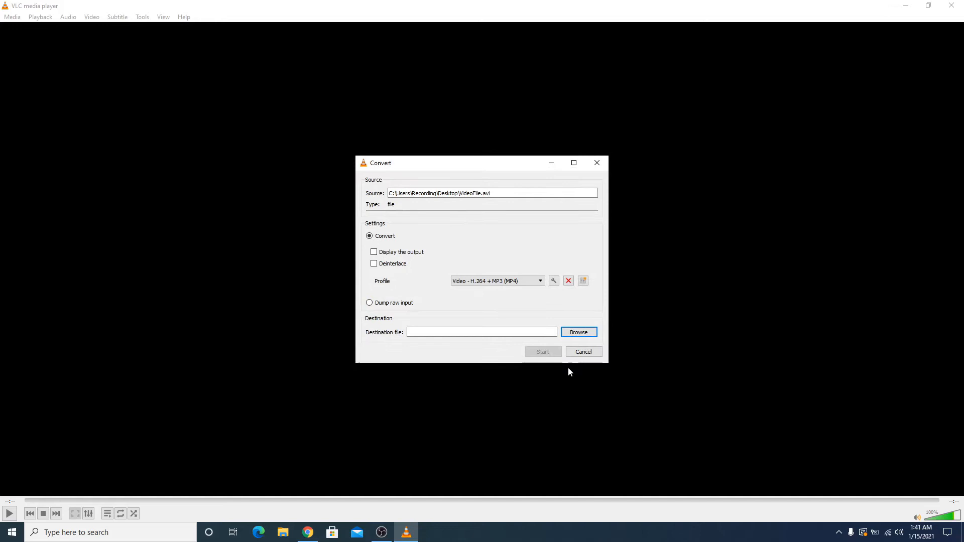
Set the output destination to MP4File on the desktop.
click(578, 332)
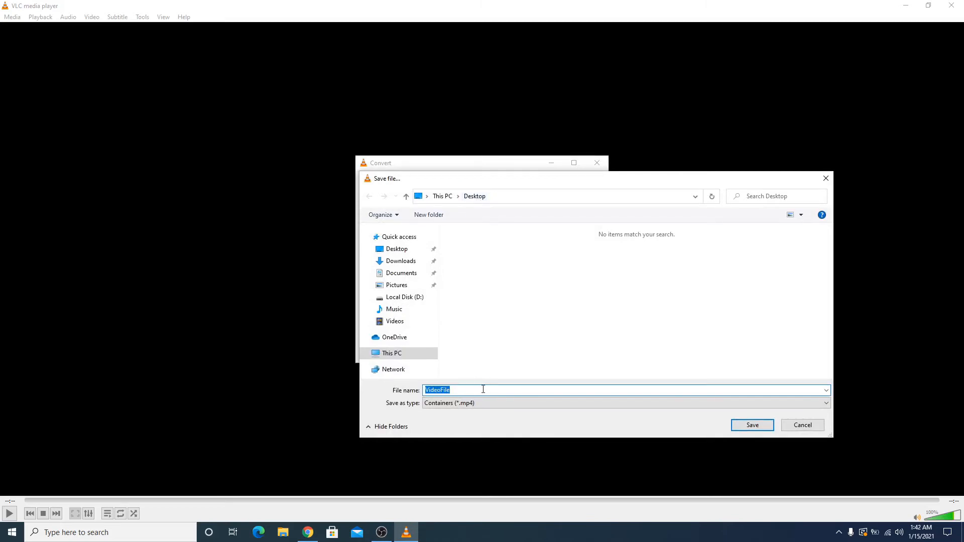
text(MP4Fil)
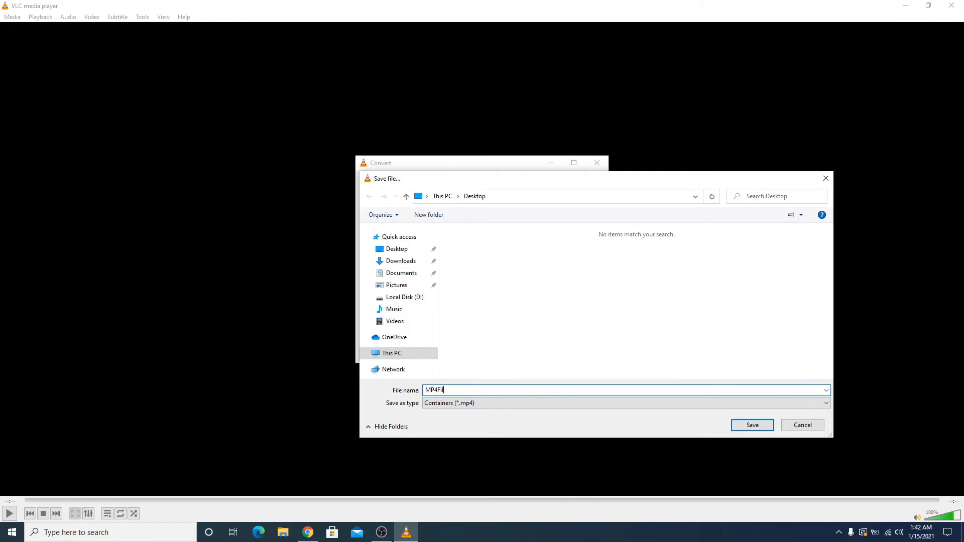
text(e)
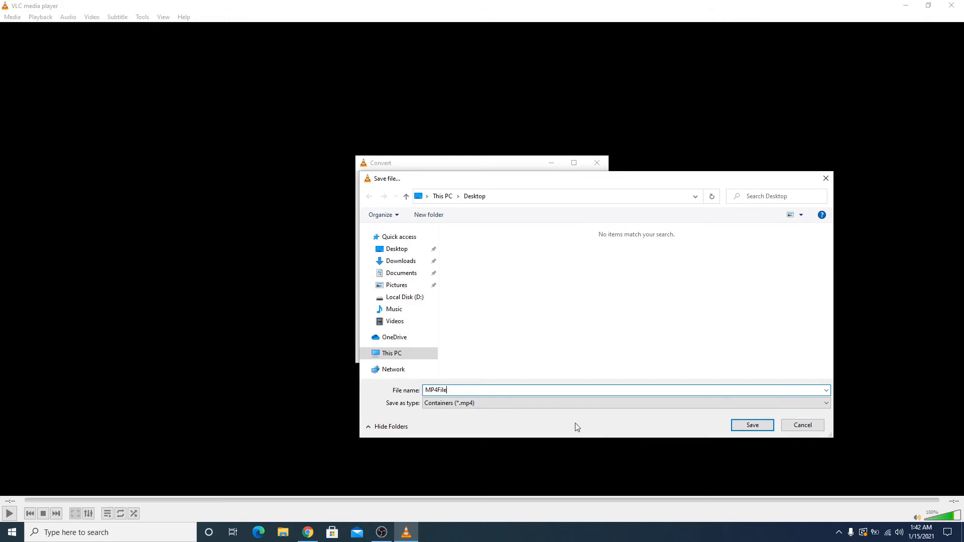
click(751, 424)
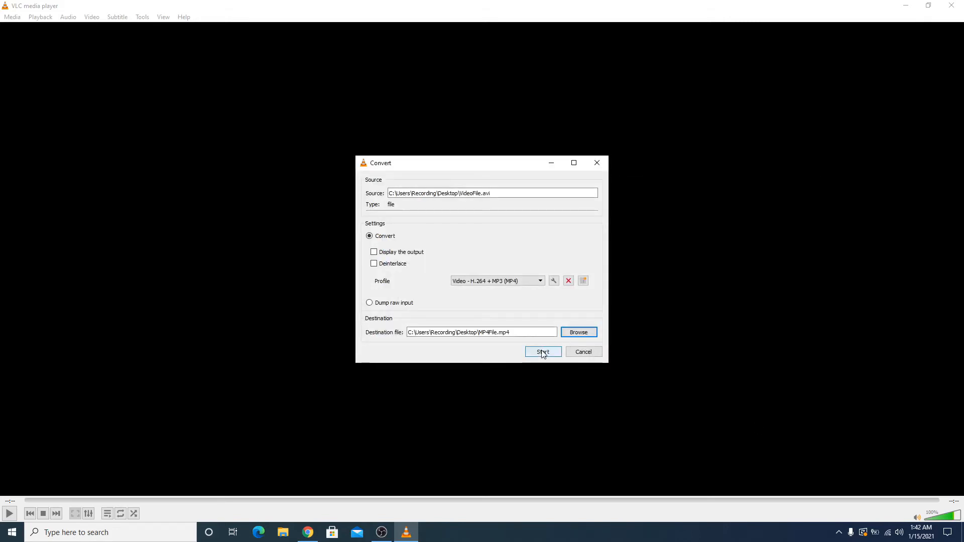
Start converting VideoFile.avi to MP4File and let the conversion run.
click(542, 352)
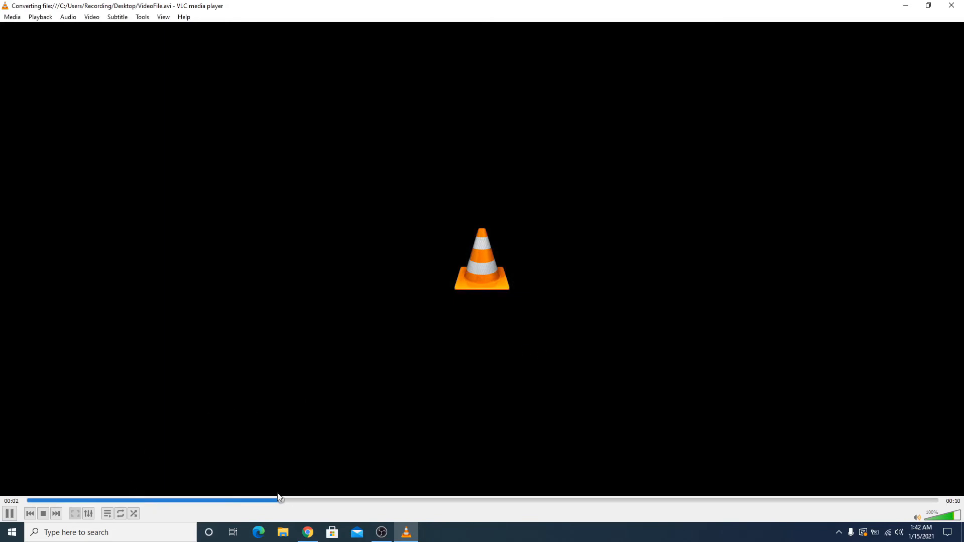
drag(279, 500, 362, 500)
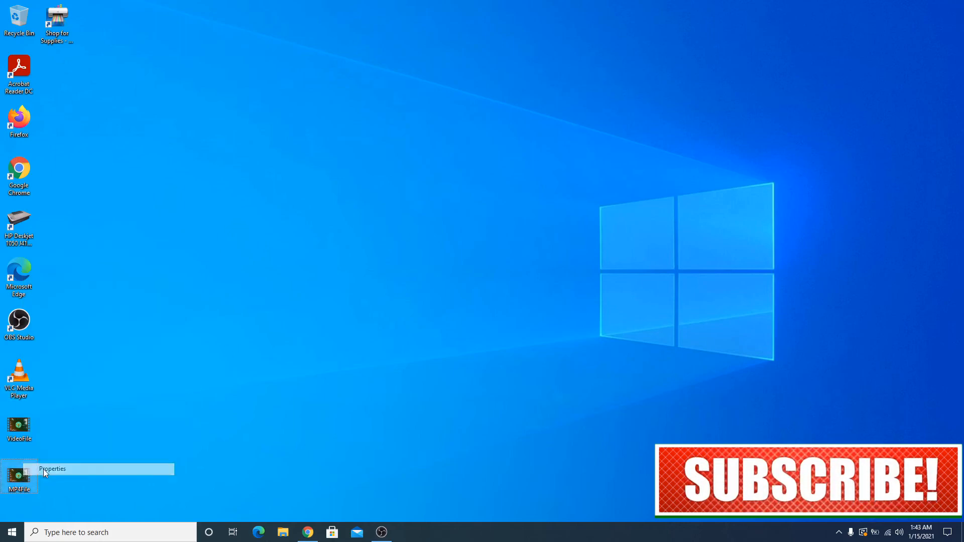
Verify in Properties that MP4File is a 4.20 MB MP4 file, then open it.
click(52, 469)
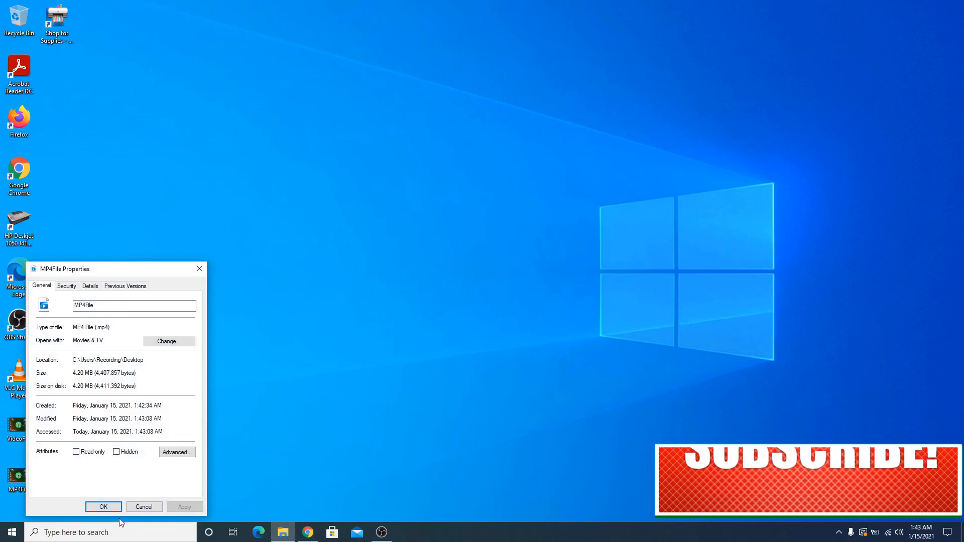
click(103, 506)
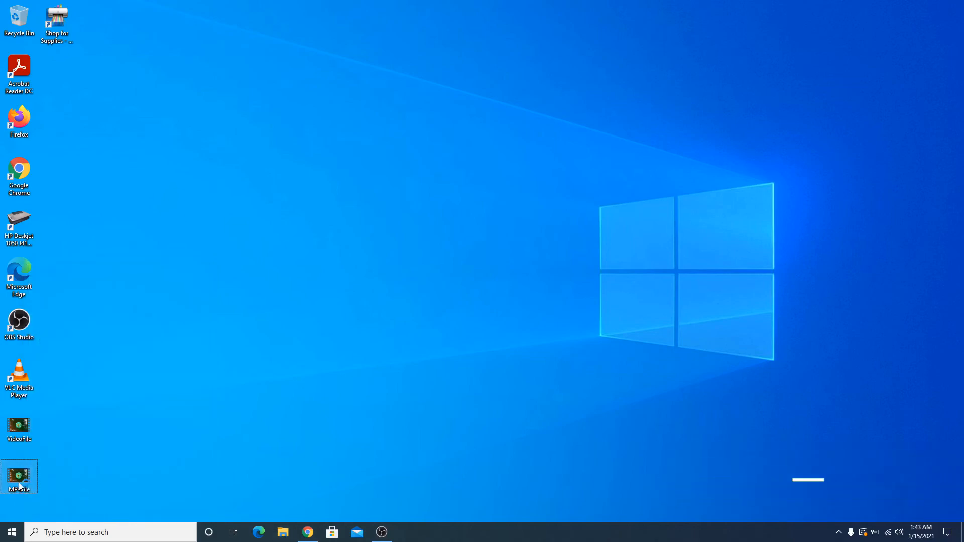
double_click(19, 476)
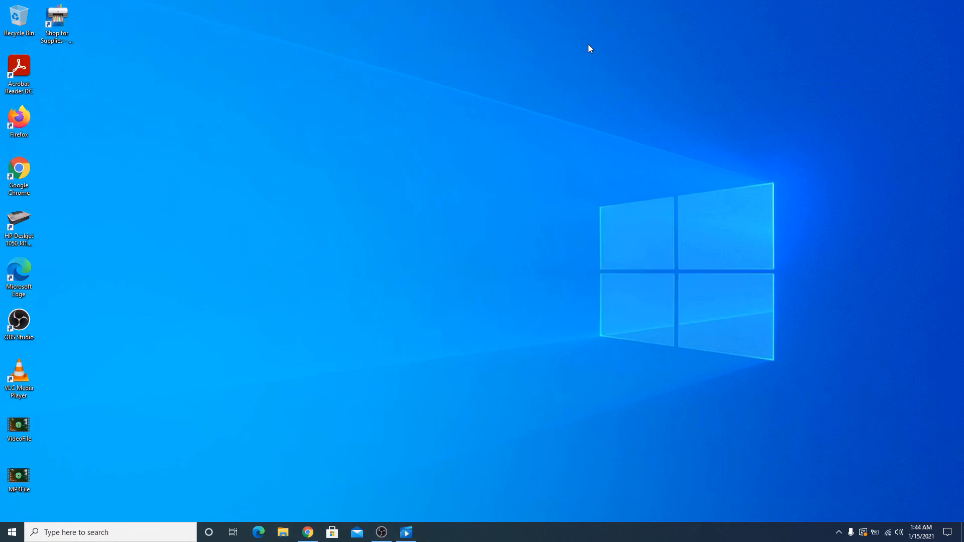
mouse_move(554, 144)
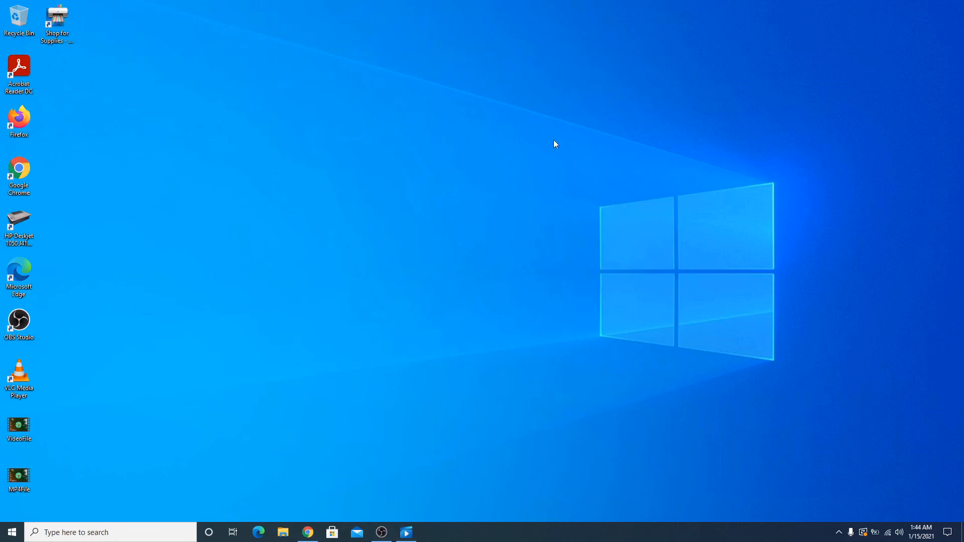